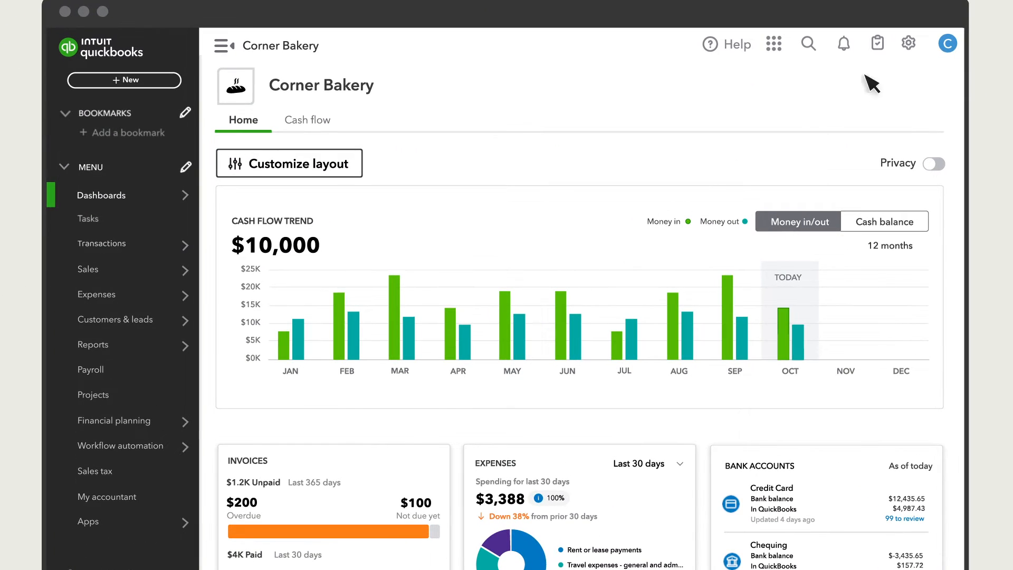
Launch Back up company from the gear menu's Tools to reach the Backup & Restore login.
click(908, 44)
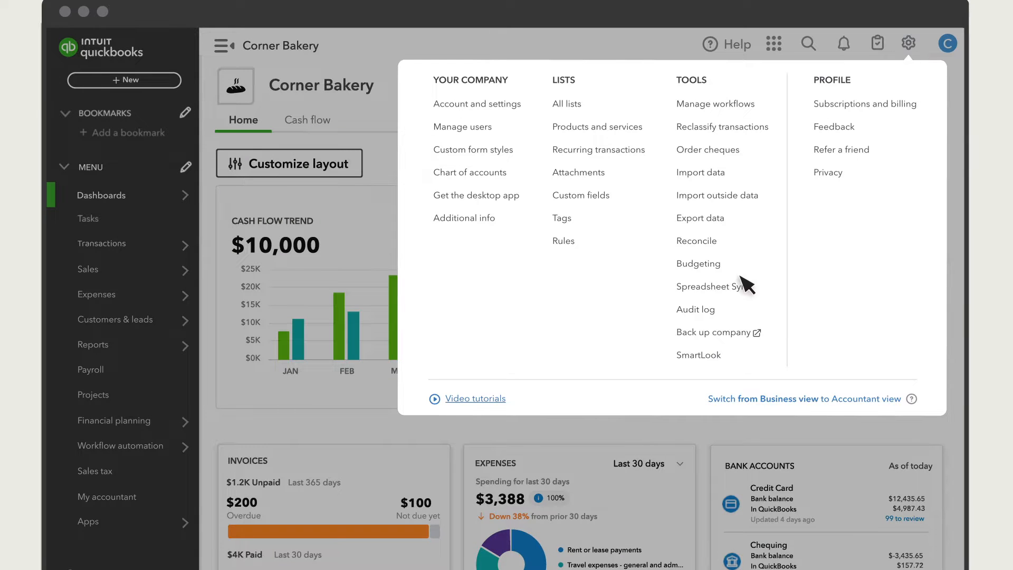
click(713, 332)
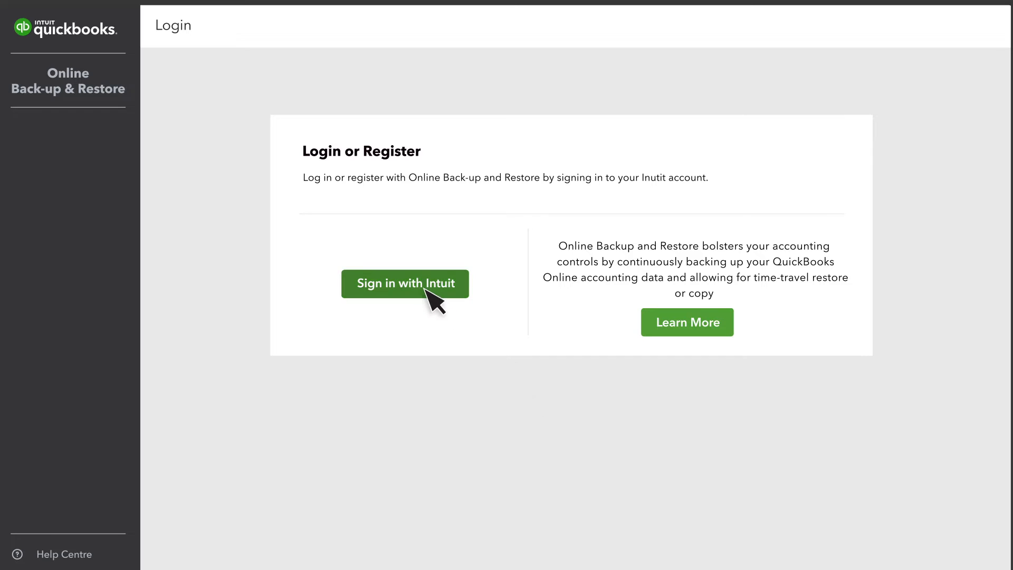
Sign in with Intuit to reach the Backup & Restore Home page.
click(405, 283)
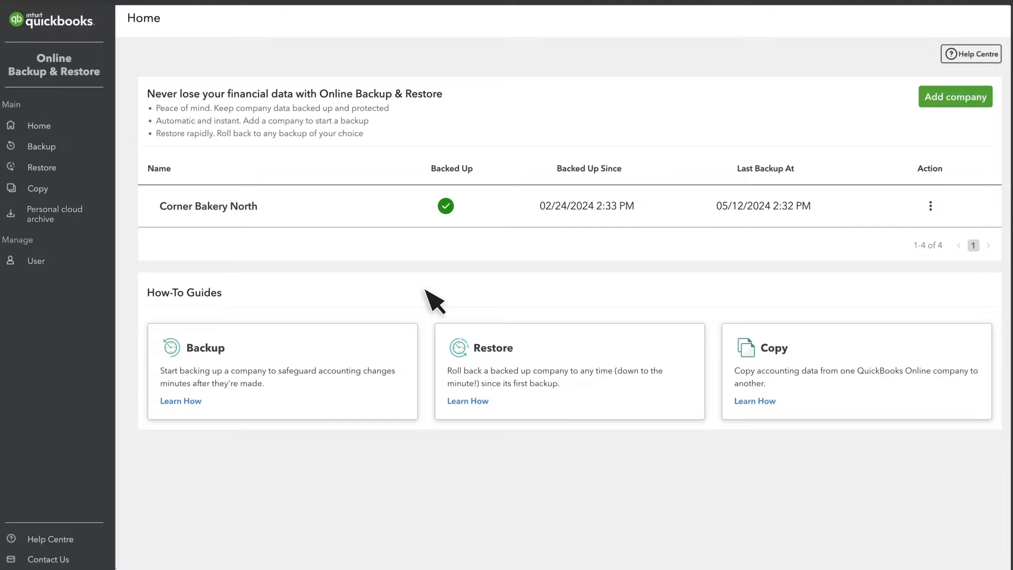
mouse_move(212, 247)
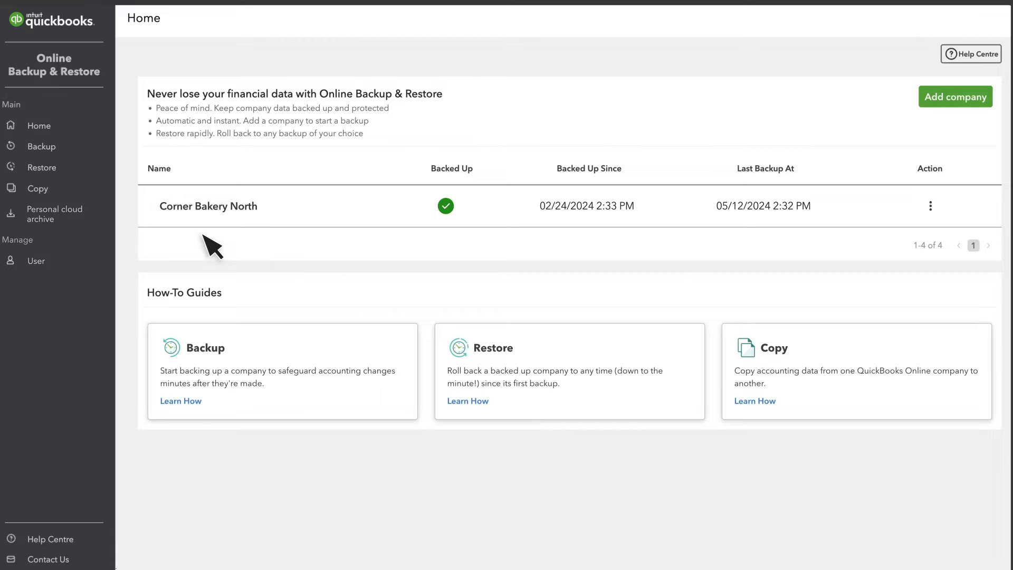
mouse_move(478, 201)
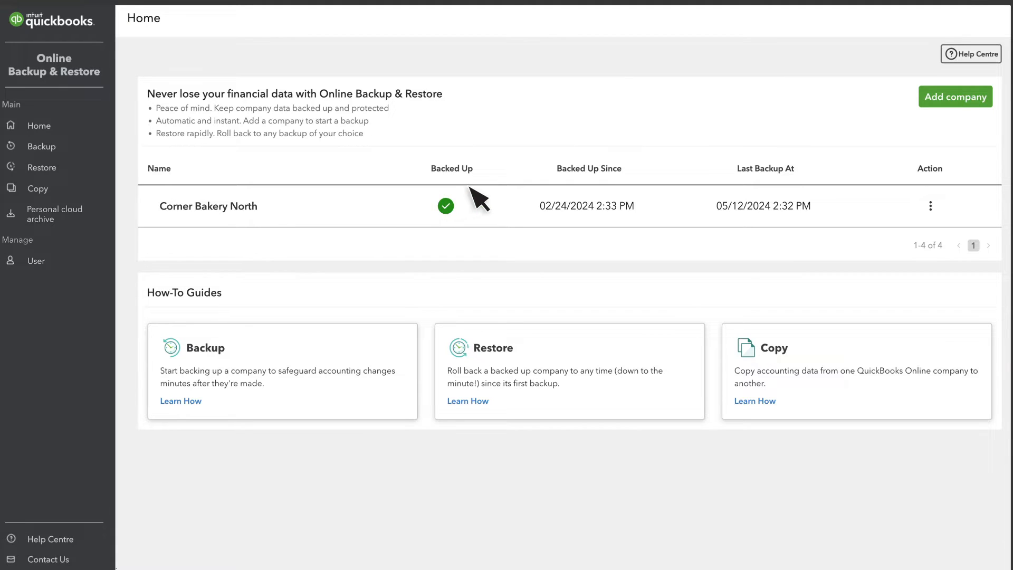
mouse_move(955, 96)
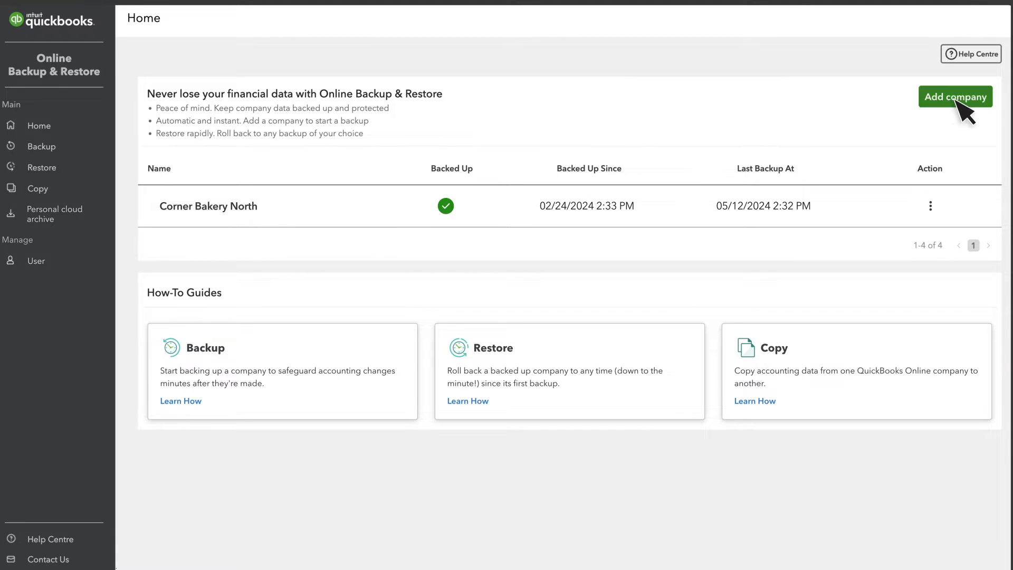
Add Corner Bakery as a second company in Backup & Restore.
click(955, 96)
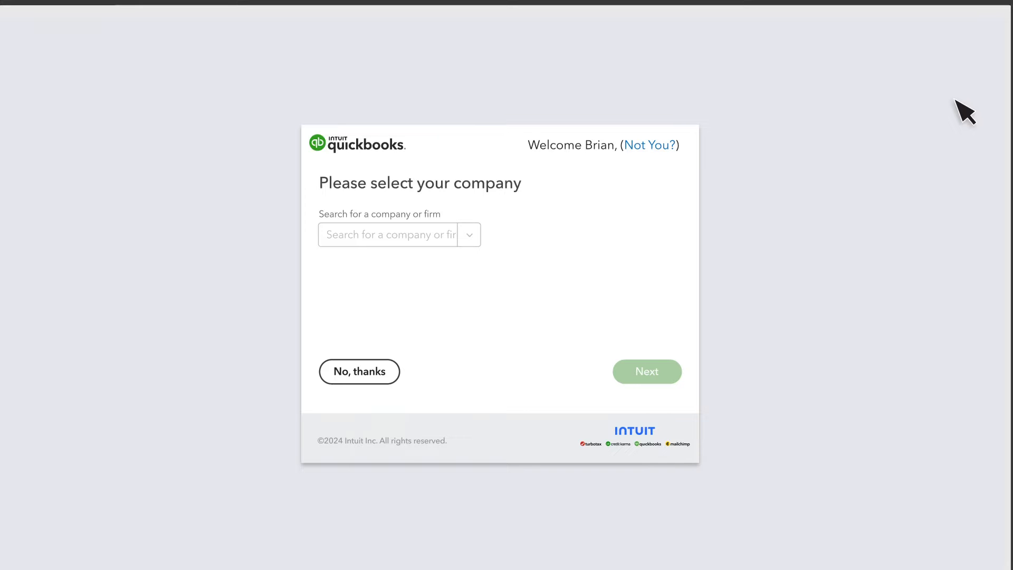
mouse_move(478, 252)
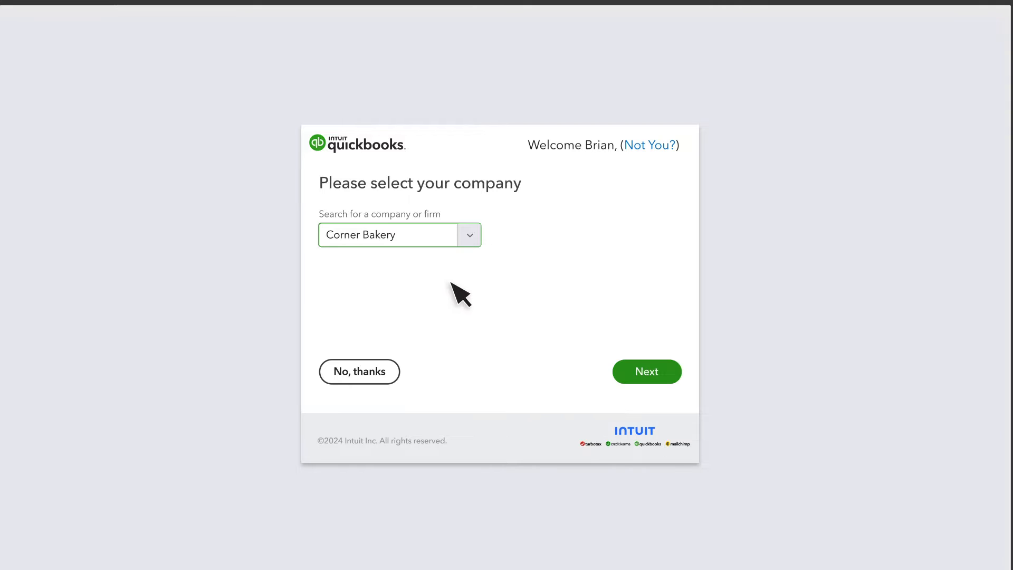
click(646, 372)
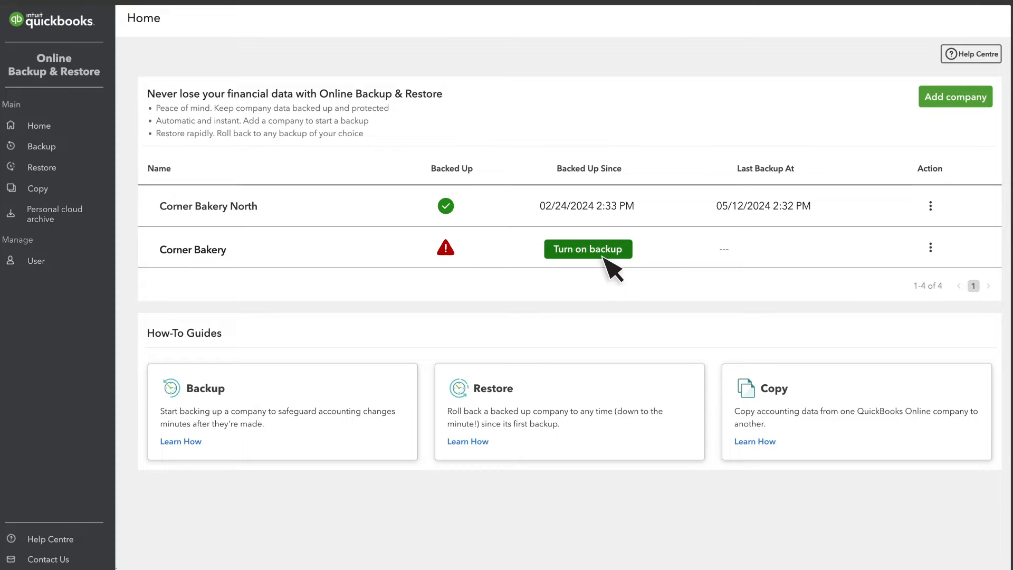
Turn on backup for the Corner Bakery row.
click(46, 147)
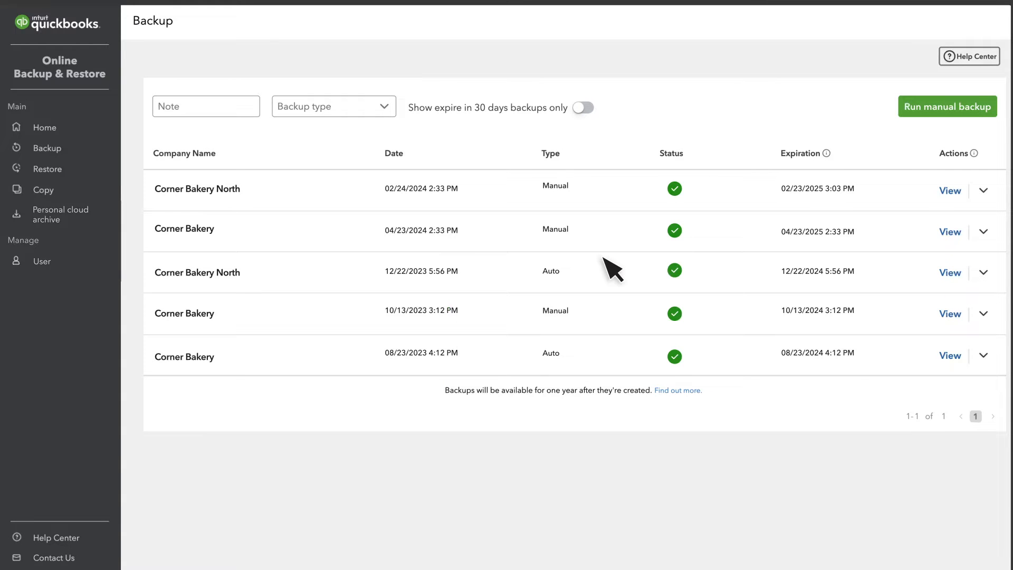
mouse_move(579, 221)
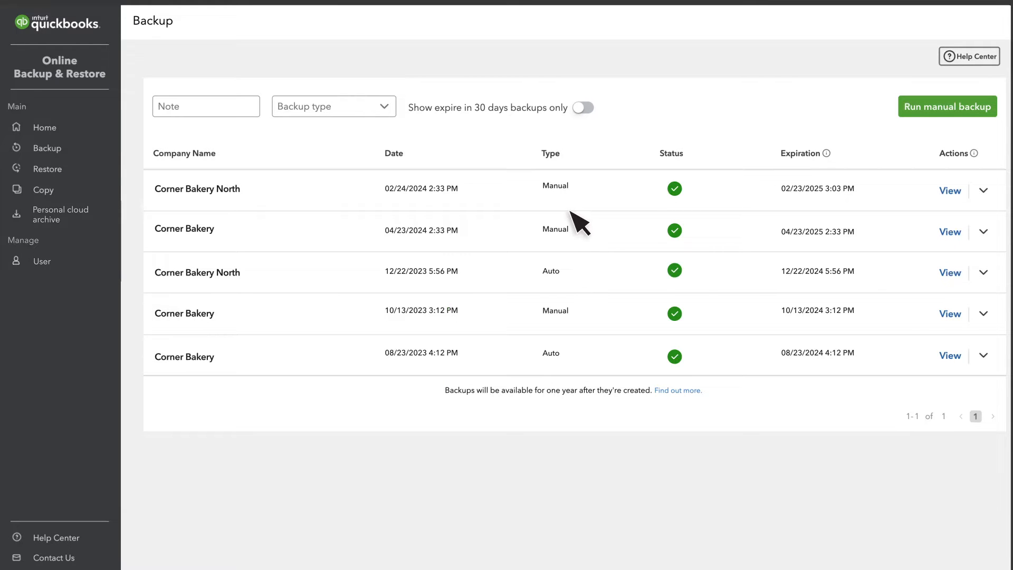
mouse_move(584, 245)
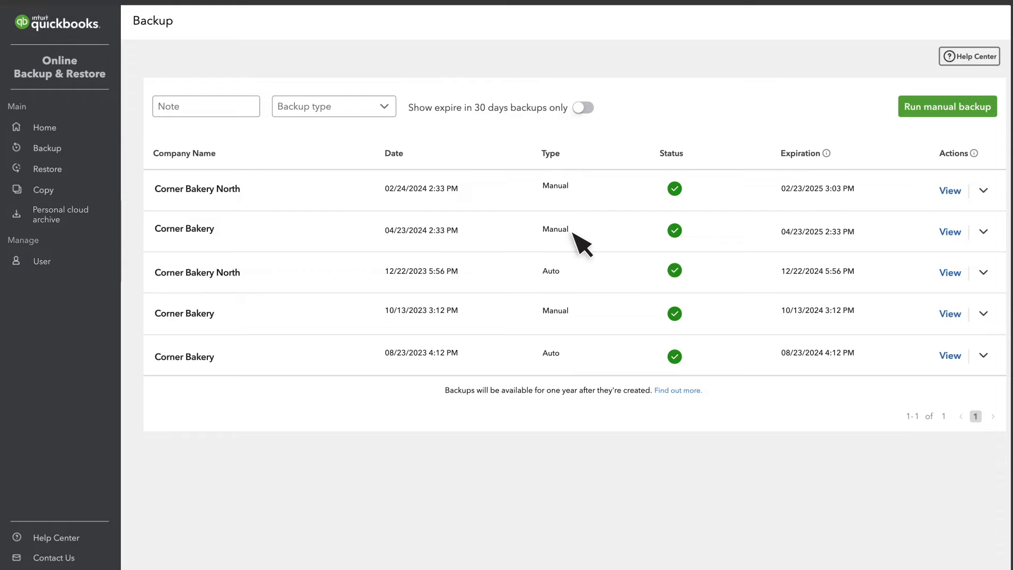
mouse_move(178, 159)
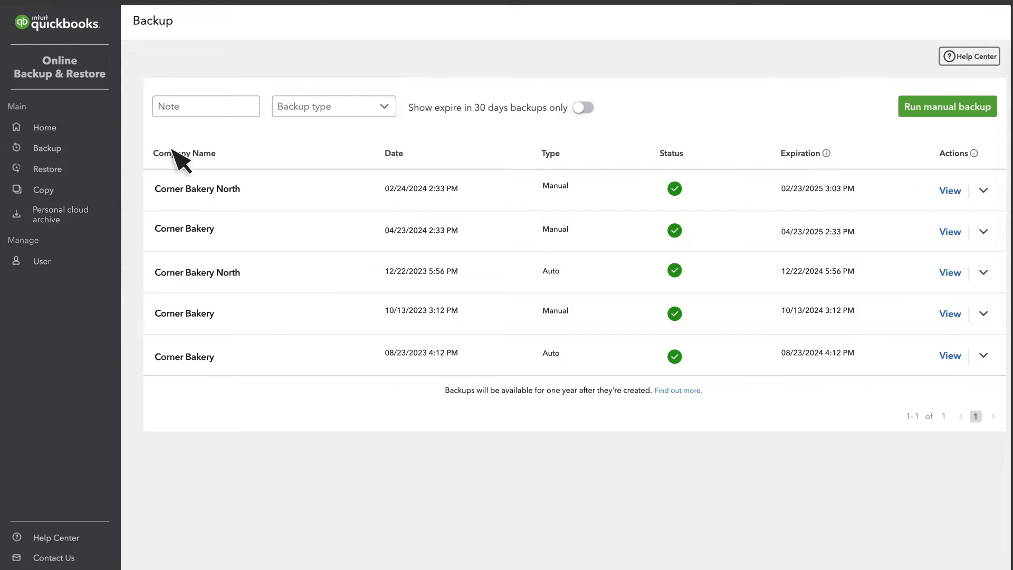
click(45, 125)
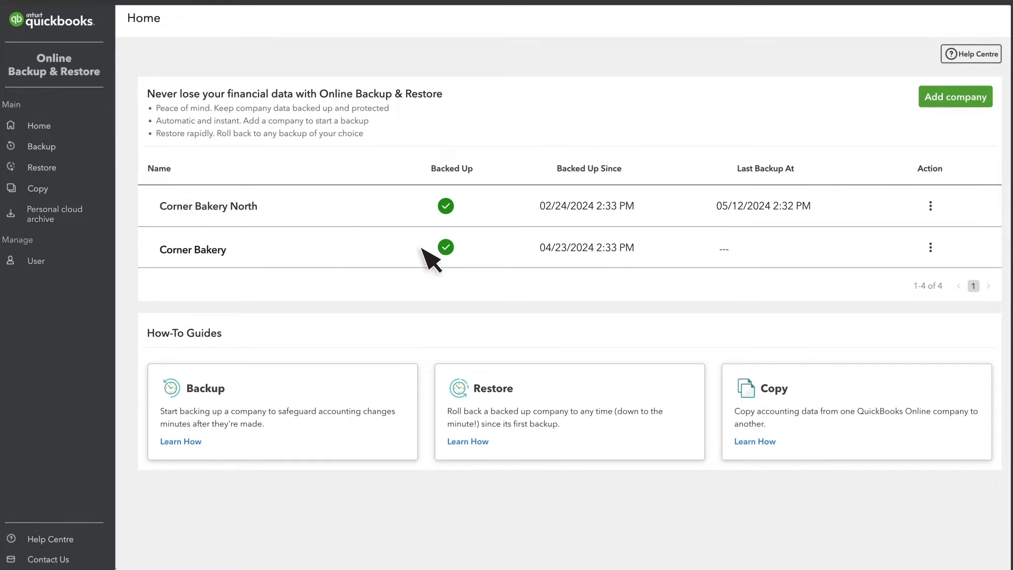
mouse_move(538, 294)
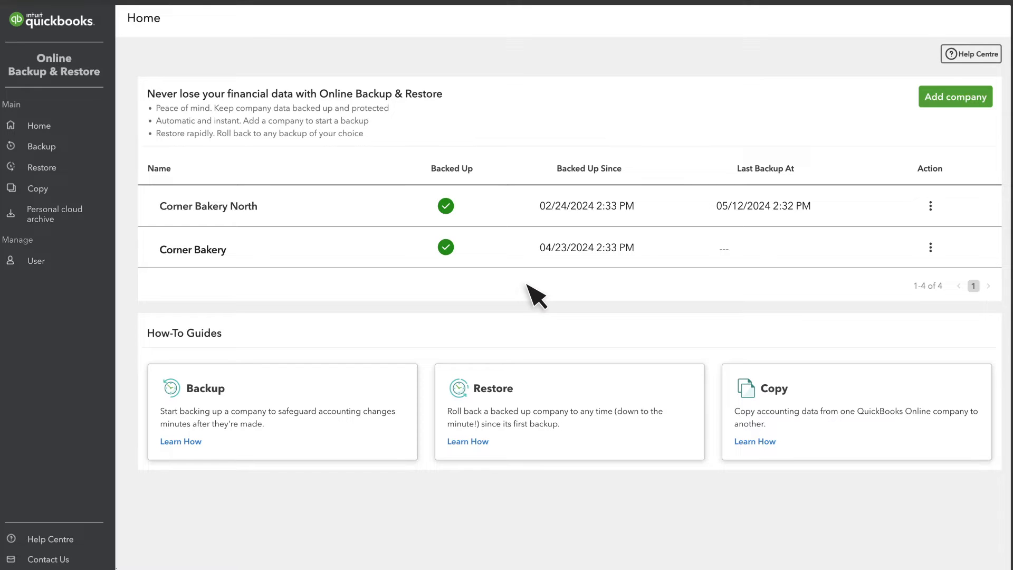
mouse_move(483, 279)
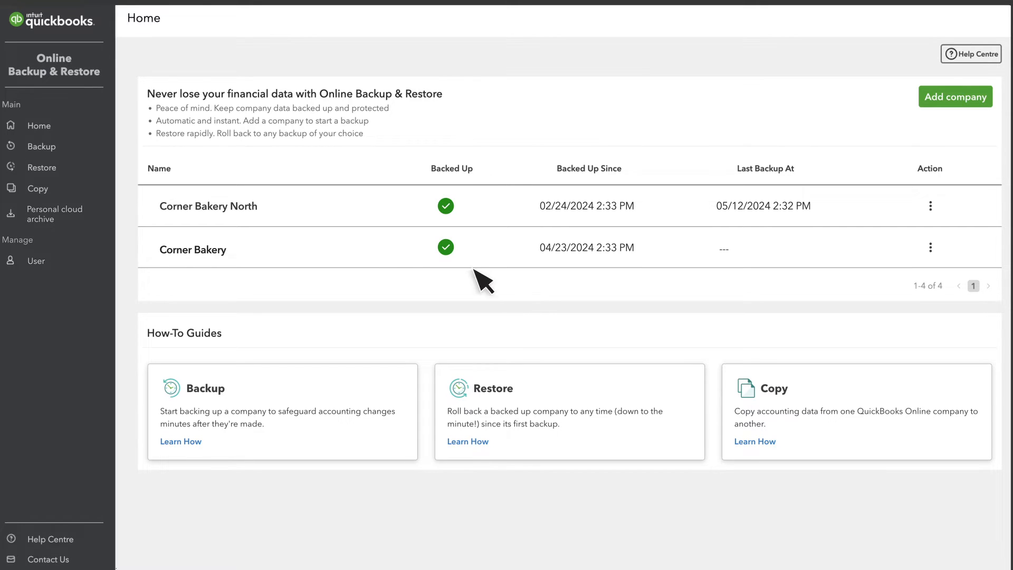
click(42, 146)
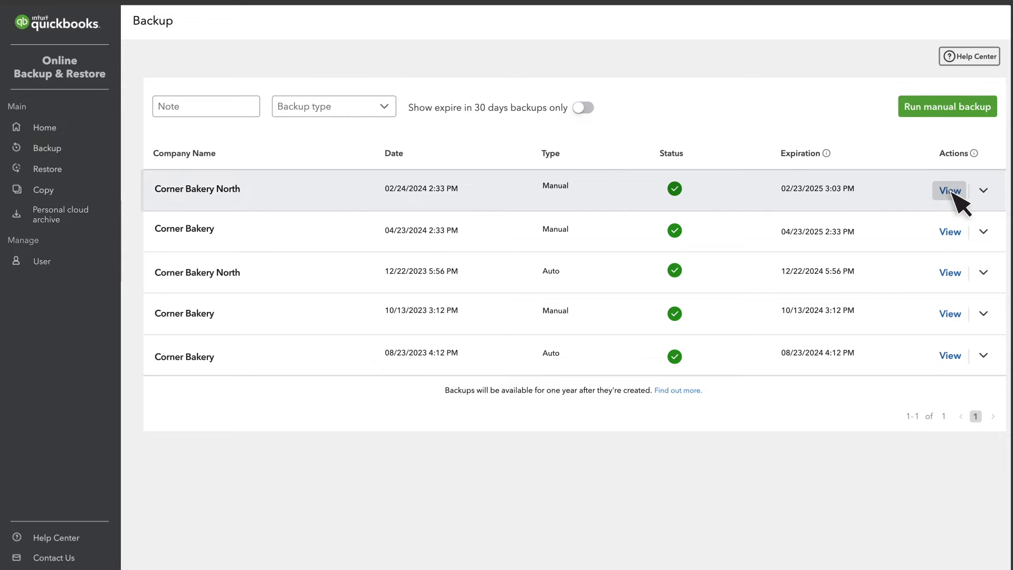
Review the full status report for the 02/24/2024 Corner Bakery North backup, then return to backups.
click(950, 191)
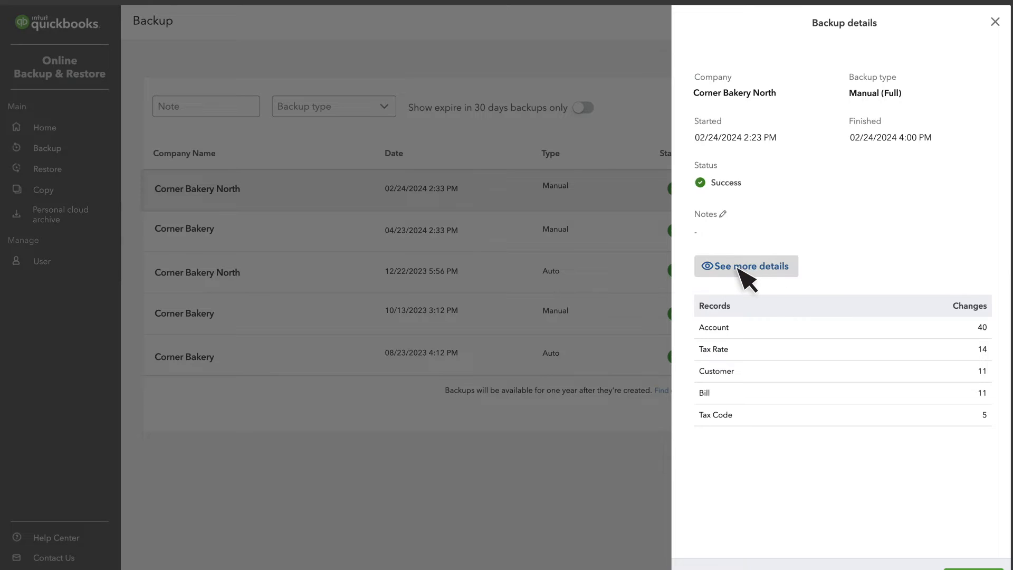
click(746, 265)
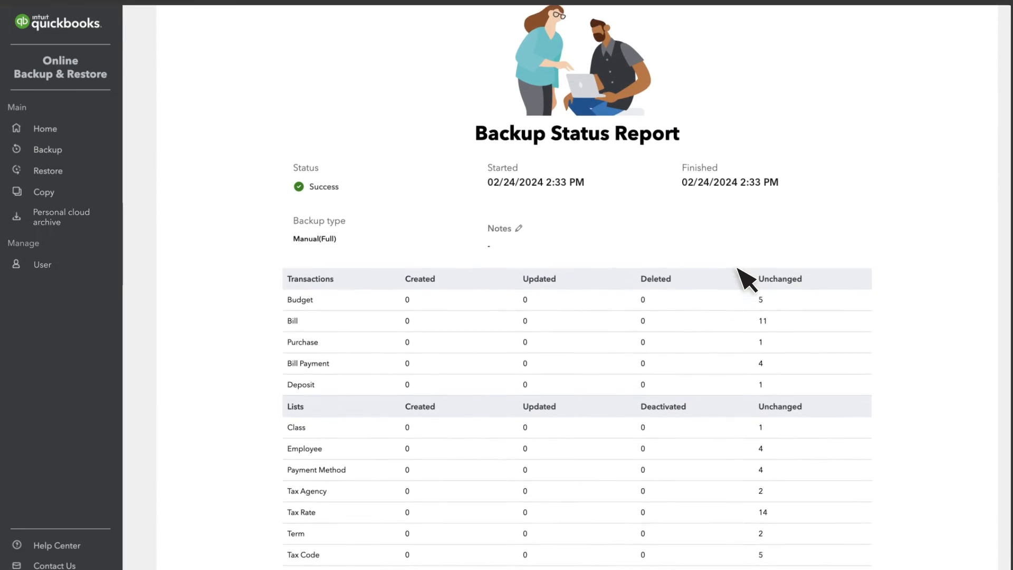
scroll(down, 3)
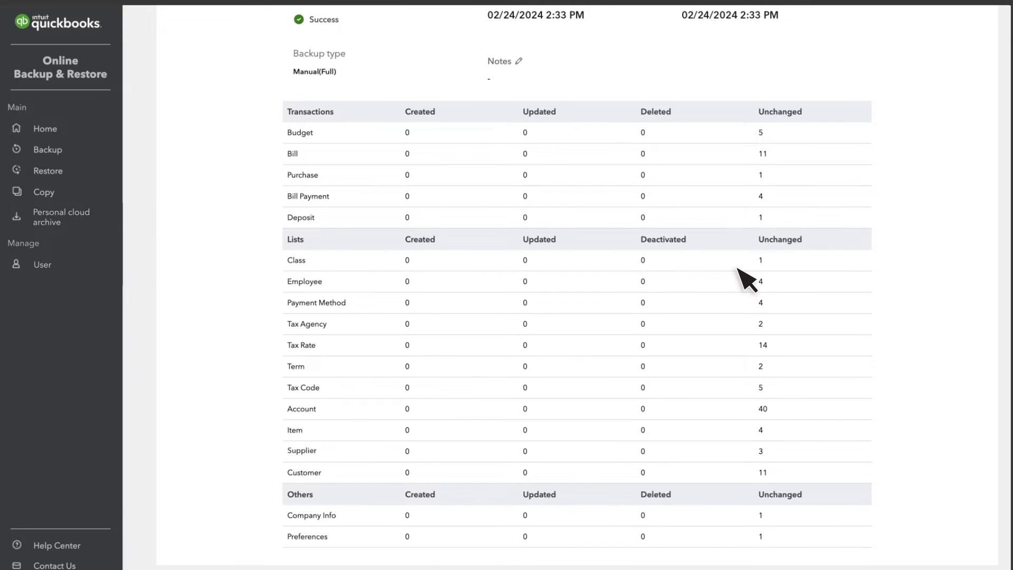
scroll(up, 3)
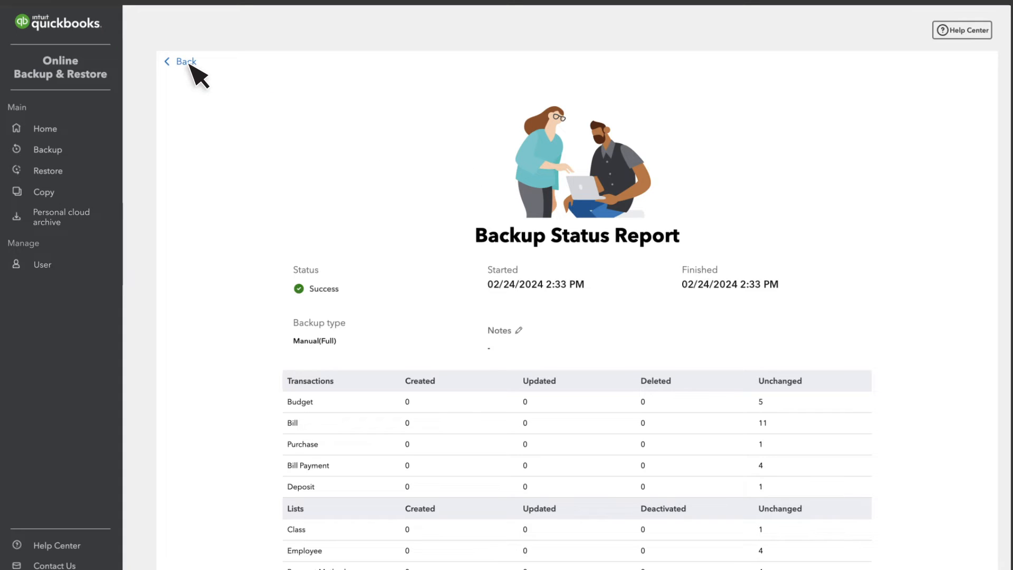
click(185, 61)
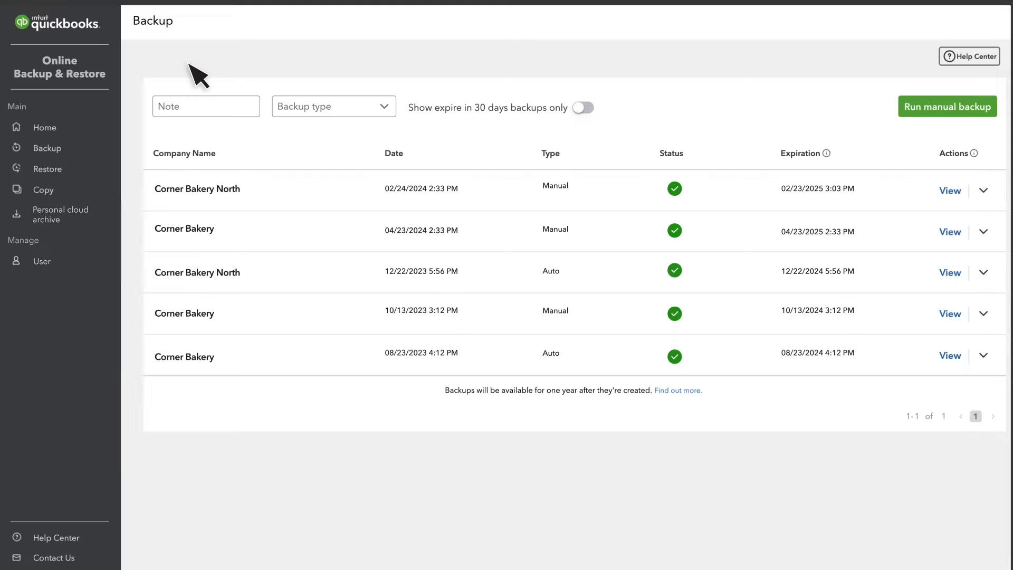
mouse_move(968, 198)
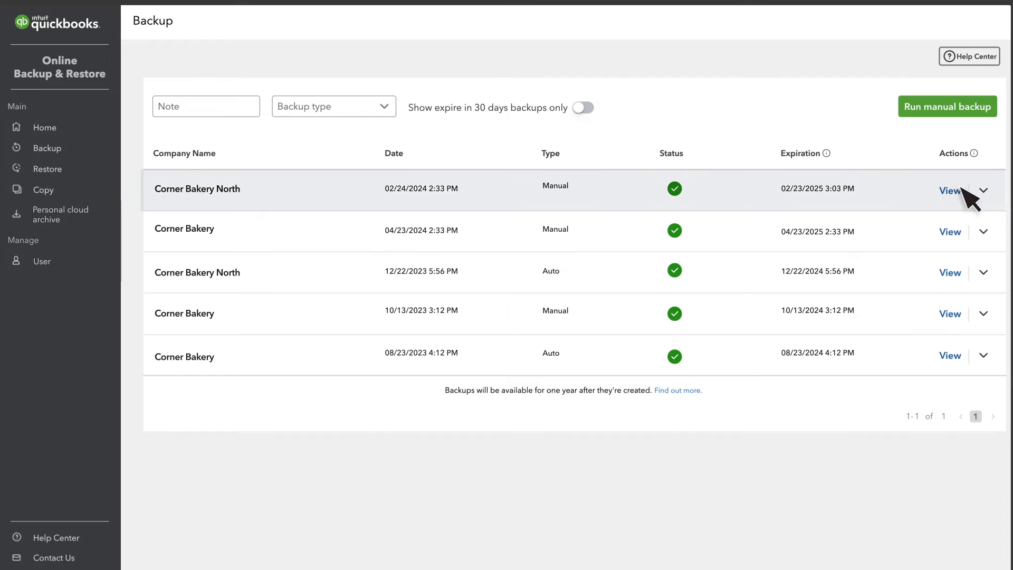
Choose Restore for the 02/24/2024 Corner Bakery North backup.
click(985, 190)
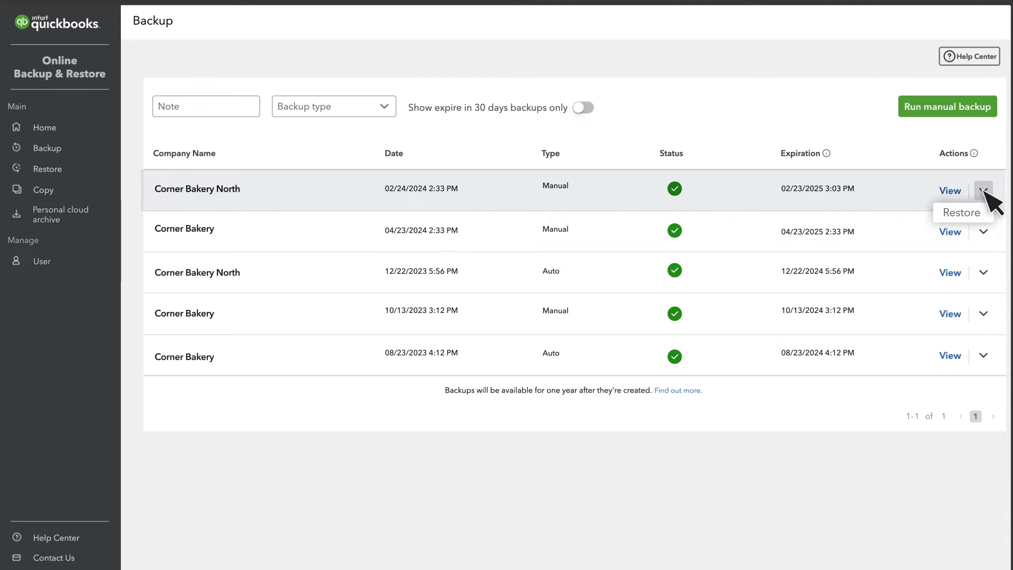
click(961, 212)
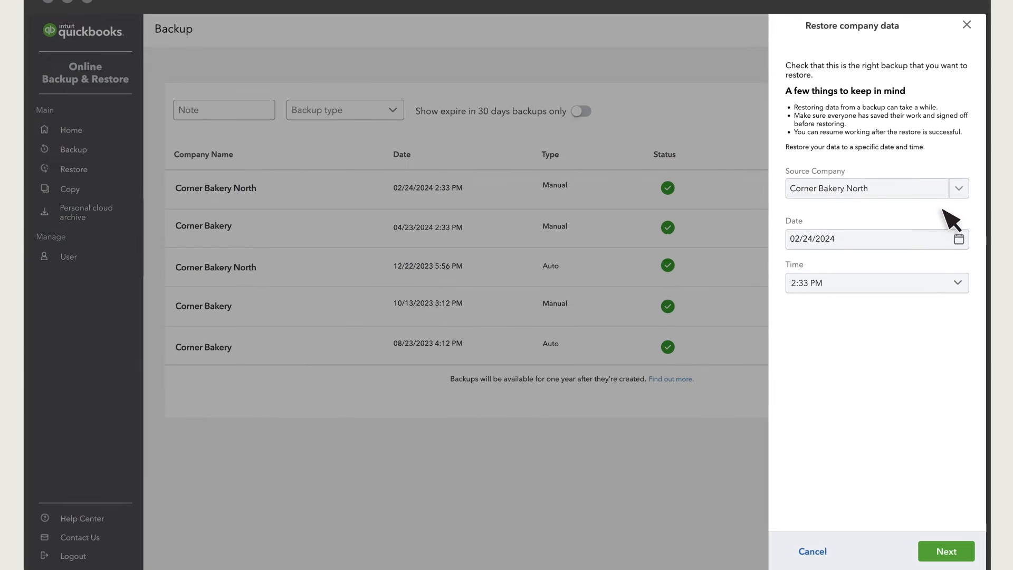
mouse_move(934, 297)
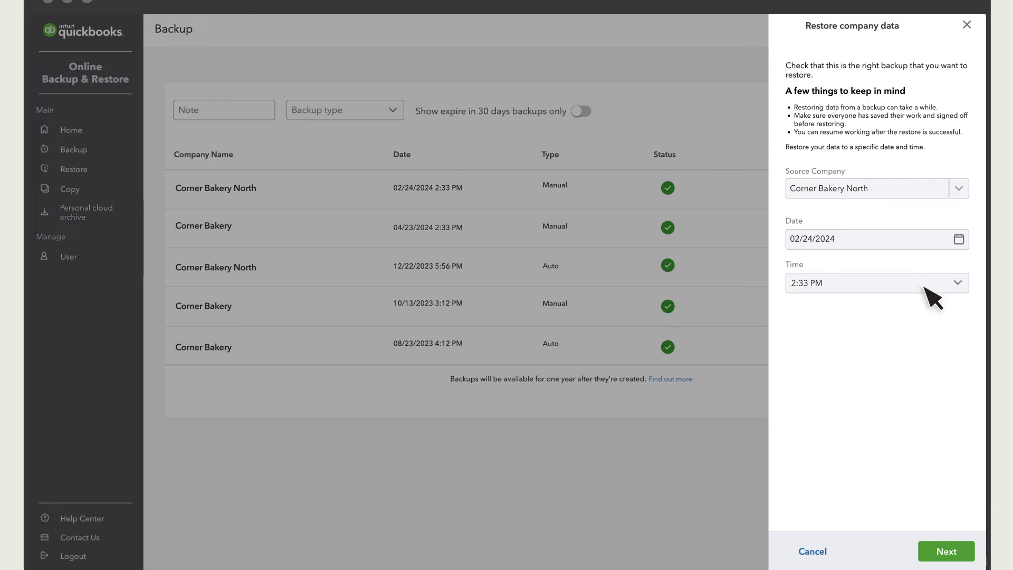
mouse_move(943, 388)
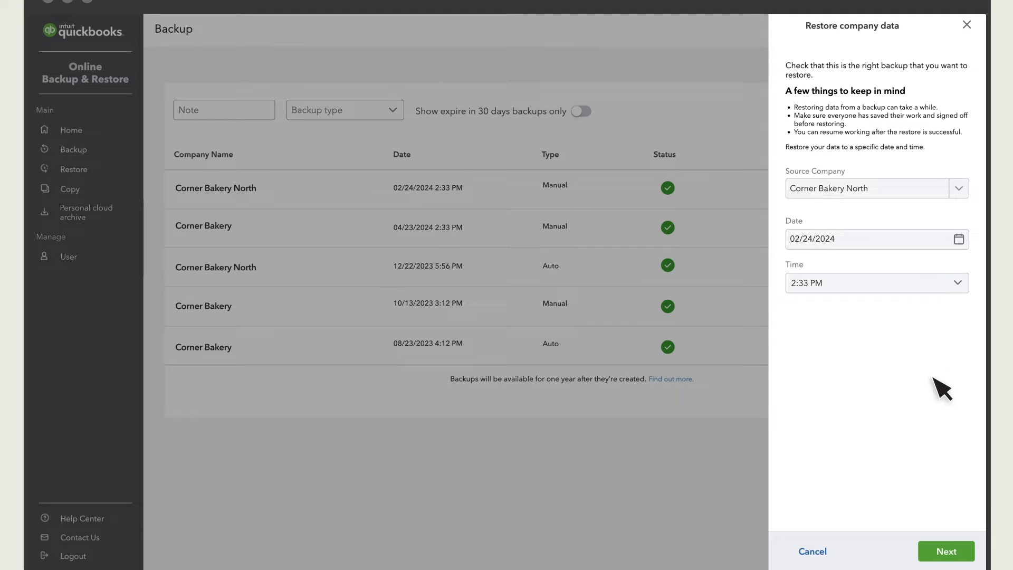
Run validation on the Corner Bakery North restore to reach Take Actions.
click(946, 551)
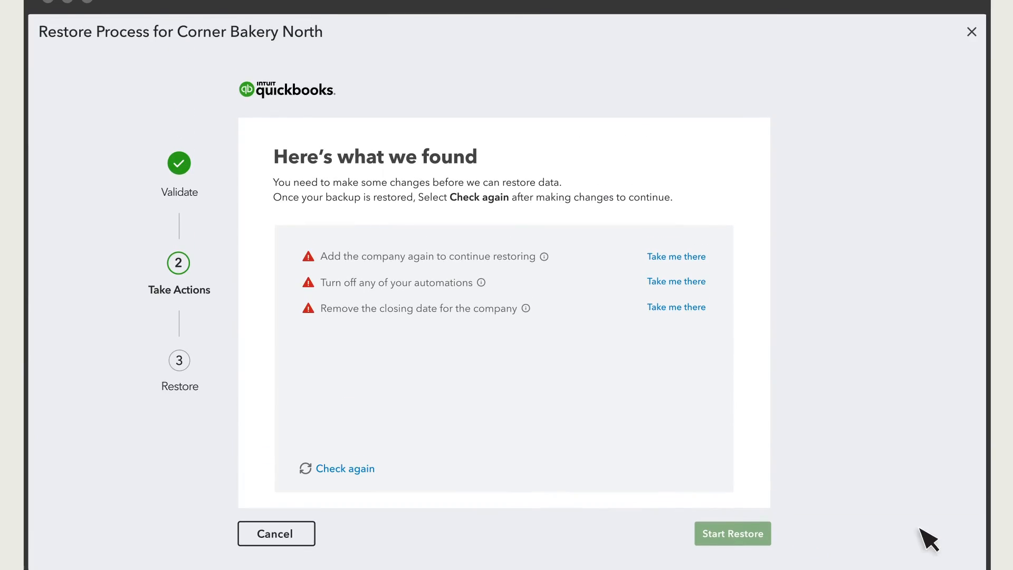
mouse_move(573, 265)
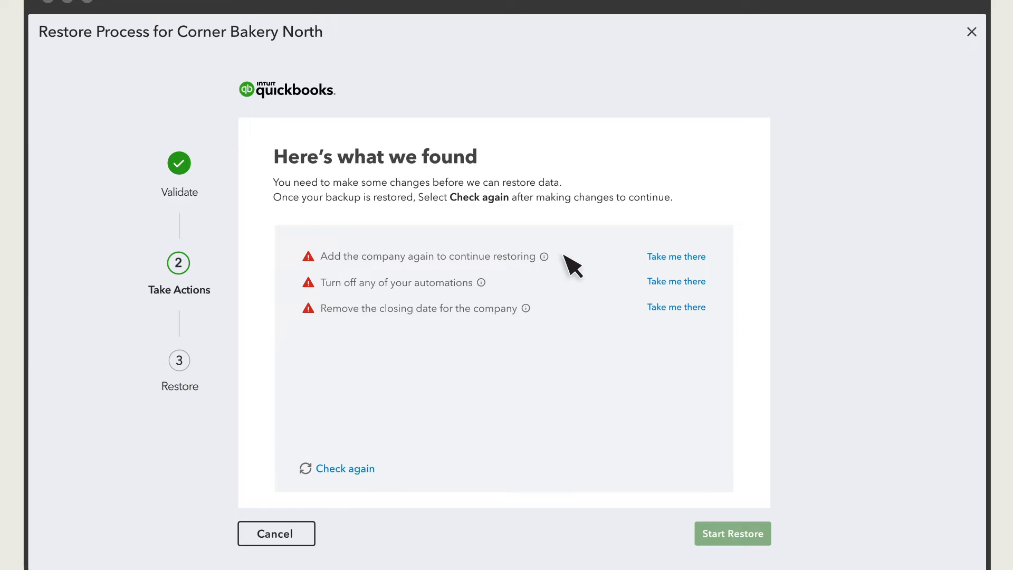
mouse_move(574, 333)
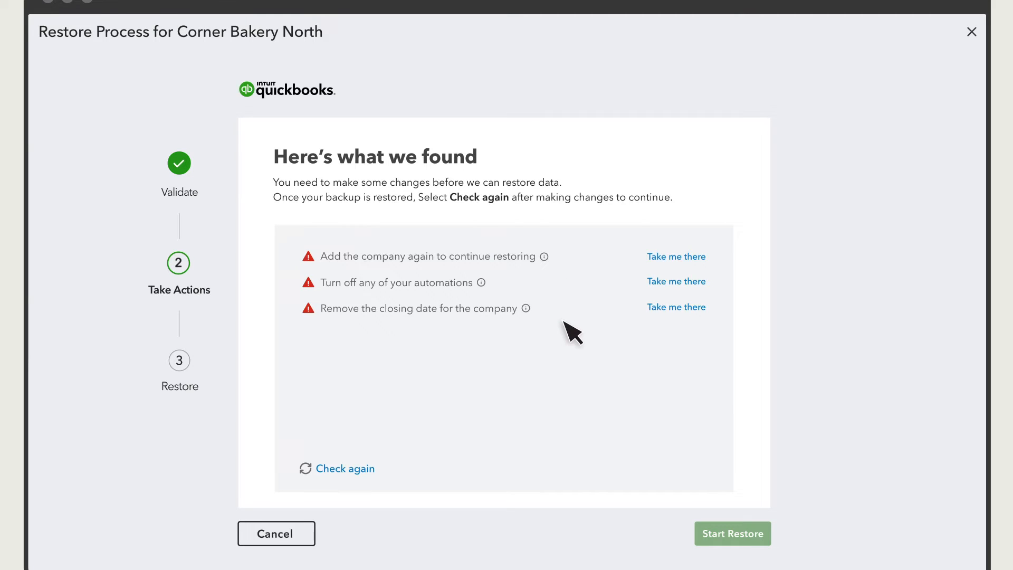
mouse_move(678, 290)
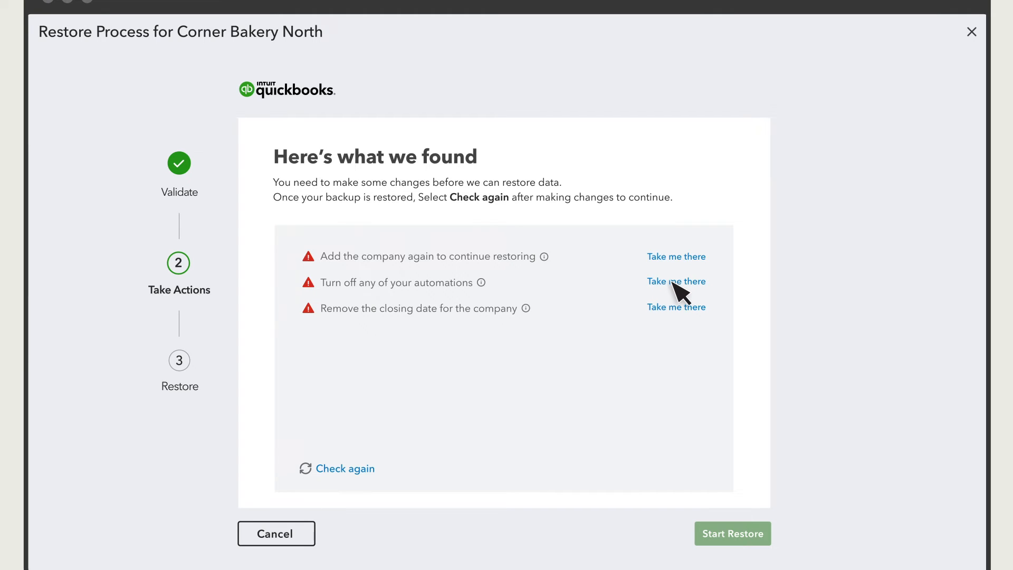
Turn off the company's automations under Advanced settings for the restore checklist.
click(676, 282)
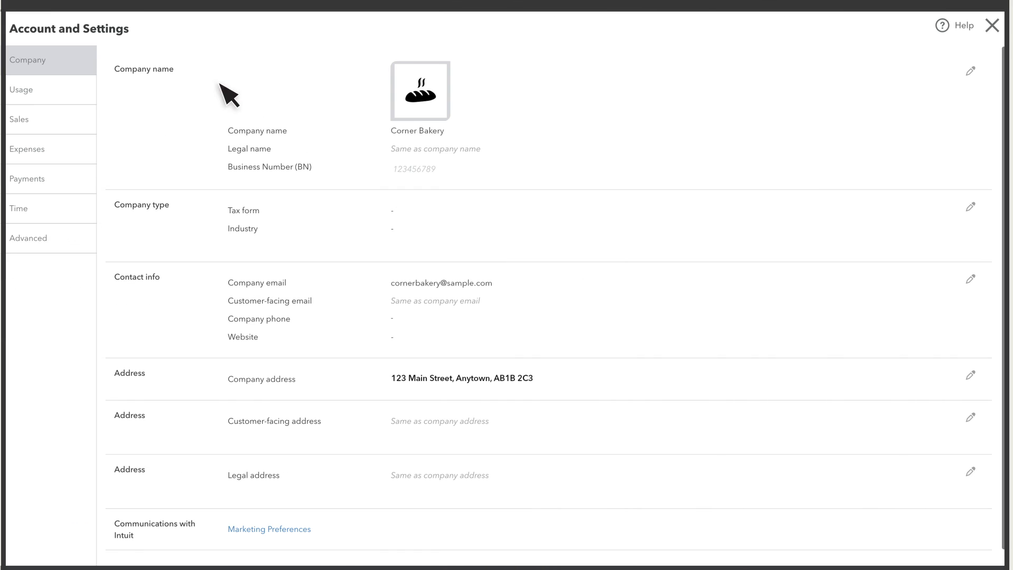
click(27, 238)
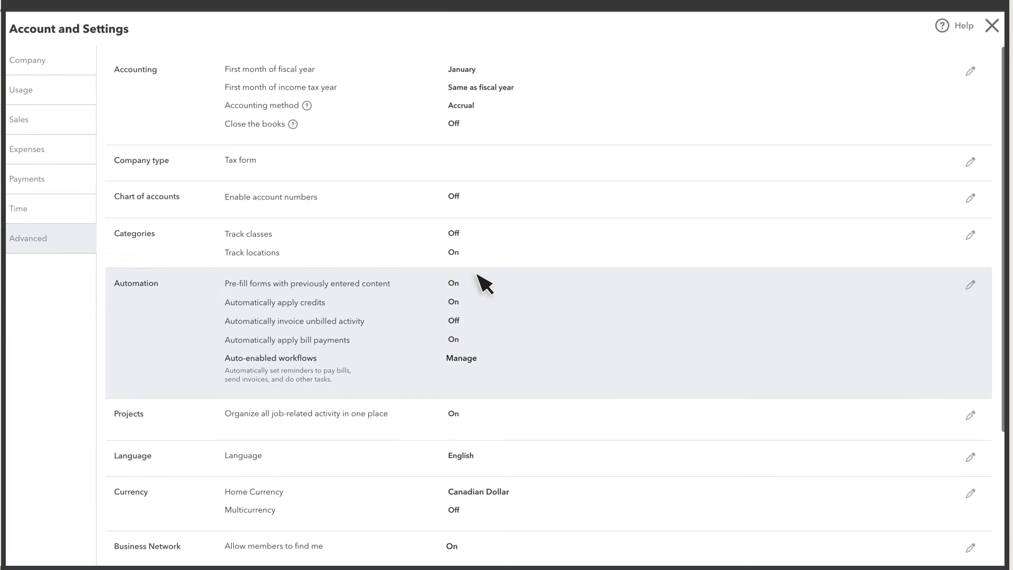
click(970, 285)
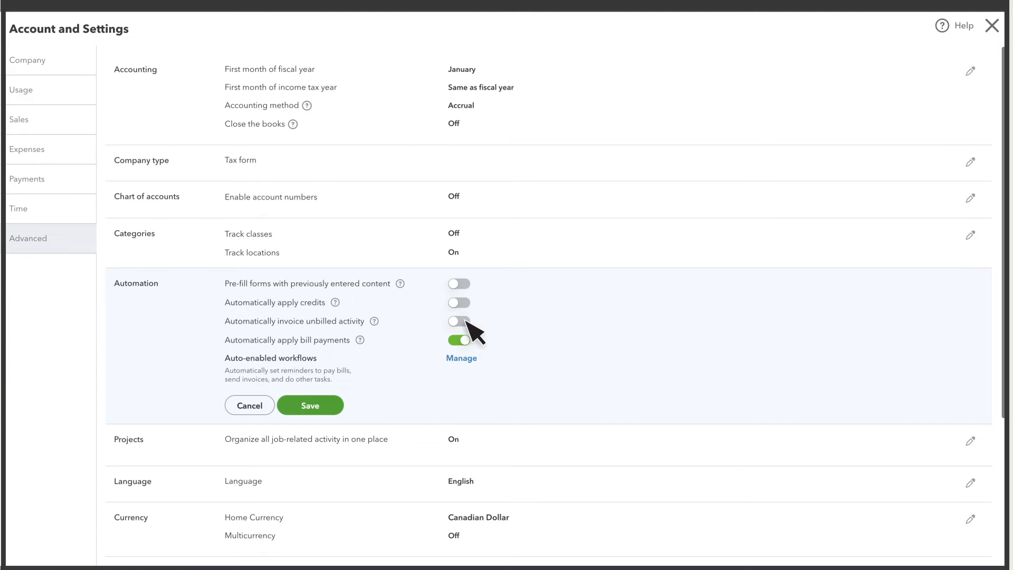
click(458, 340)
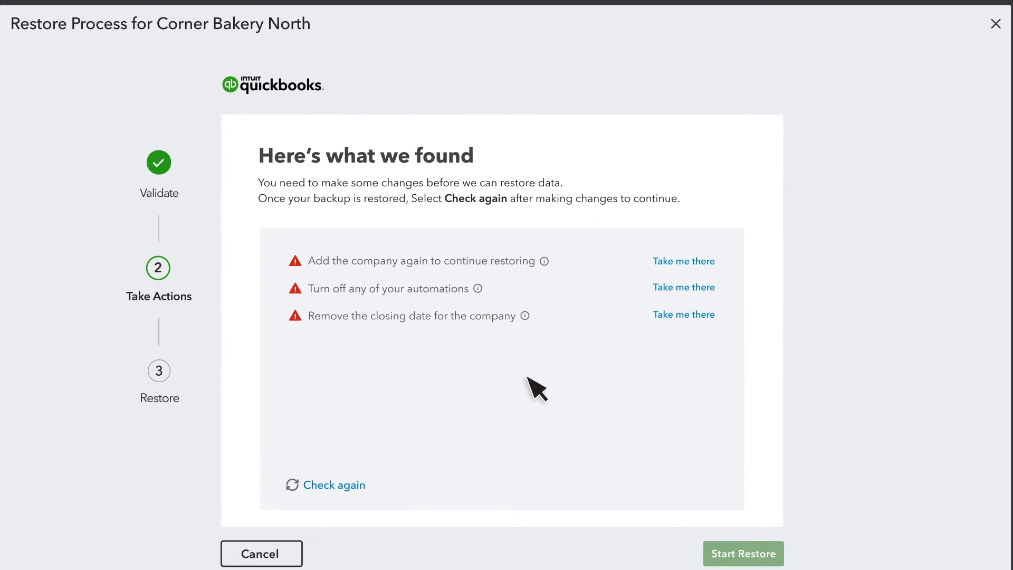
Recheck requirements, acknowledge the overwrite warning, and start the Corner Bakery North restore.
click(335, 485)
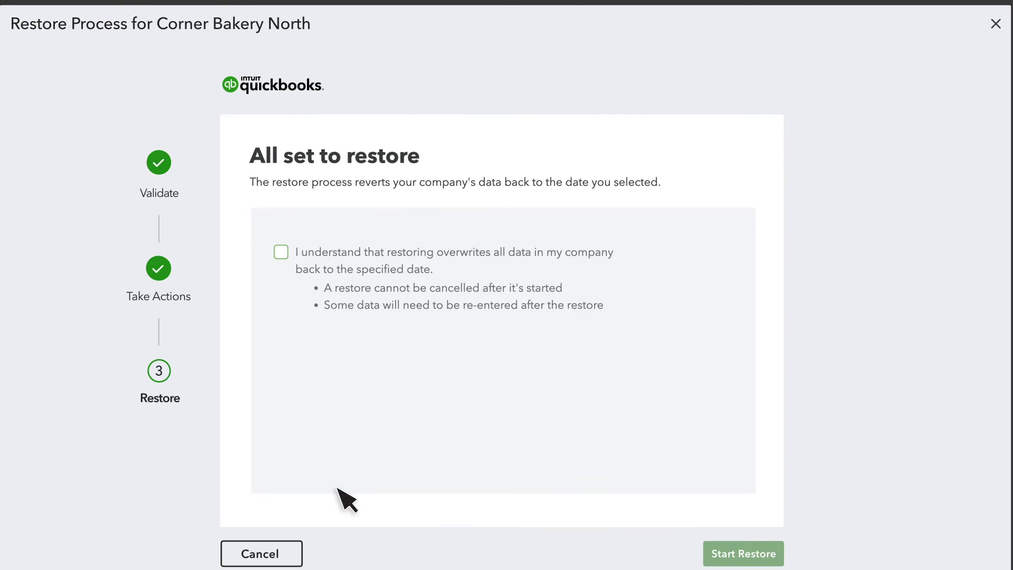
mouse_move(296, 296)
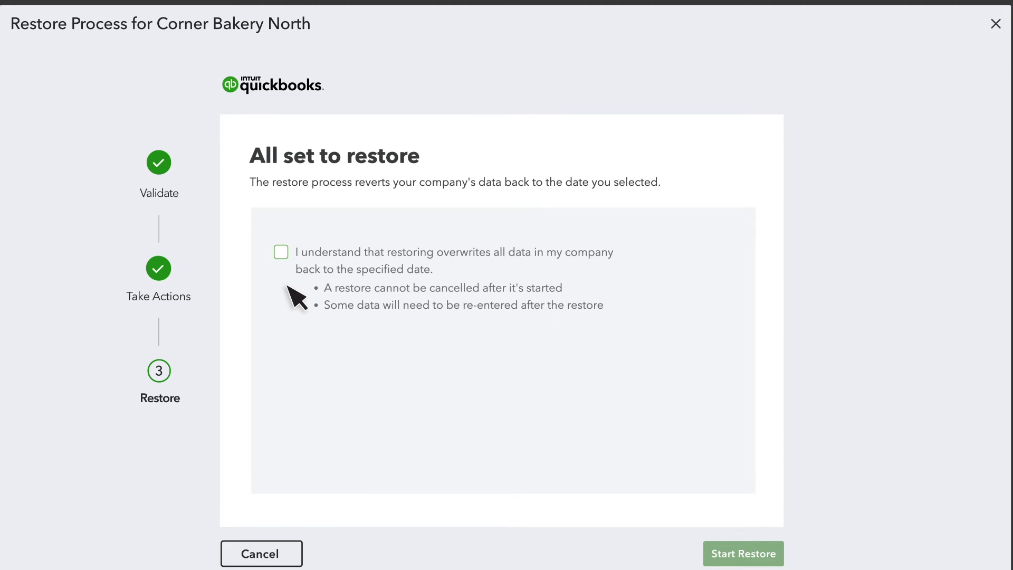
click(280, 252)
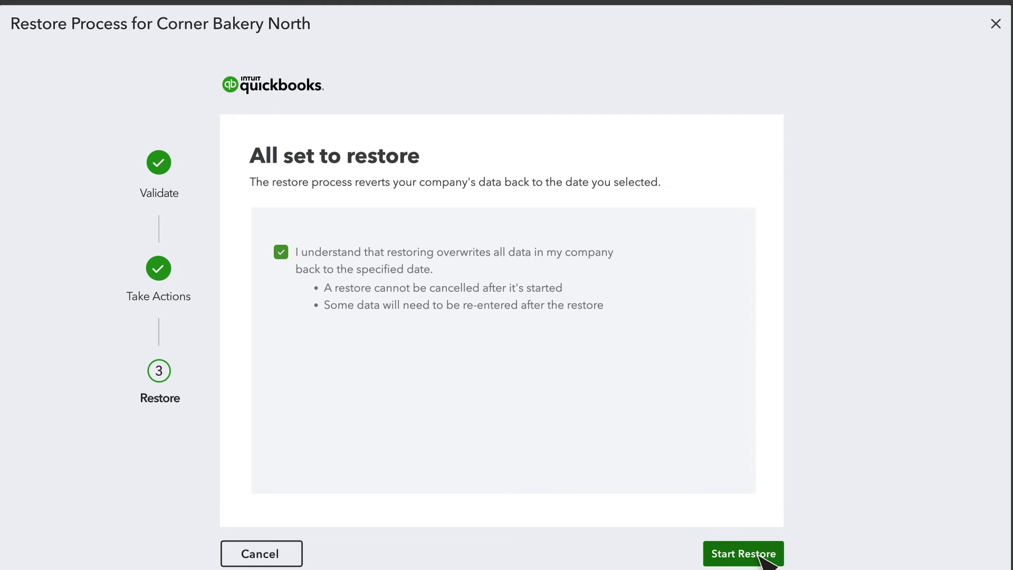
click(743, 554)
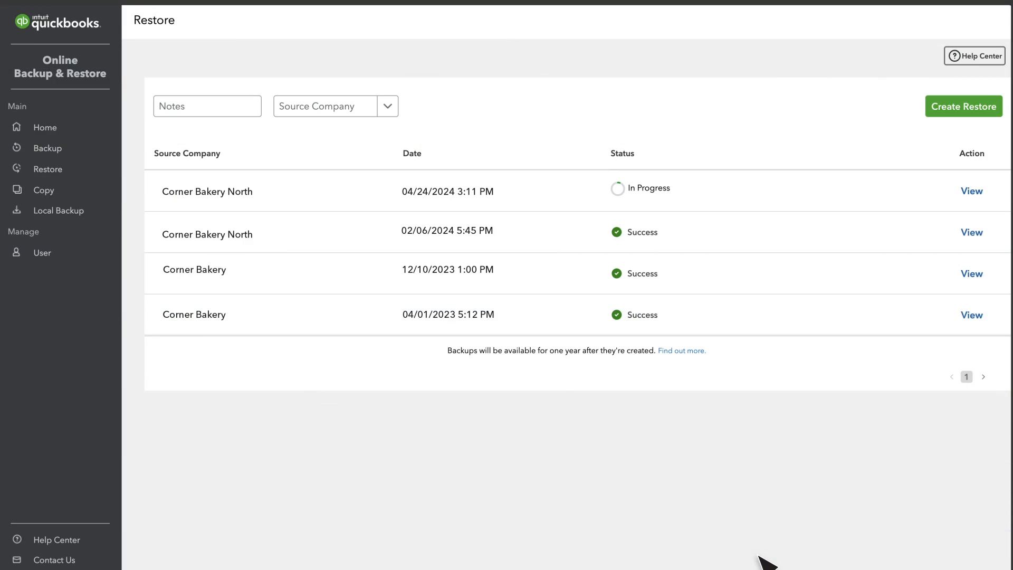
mouse_move(920, 308)
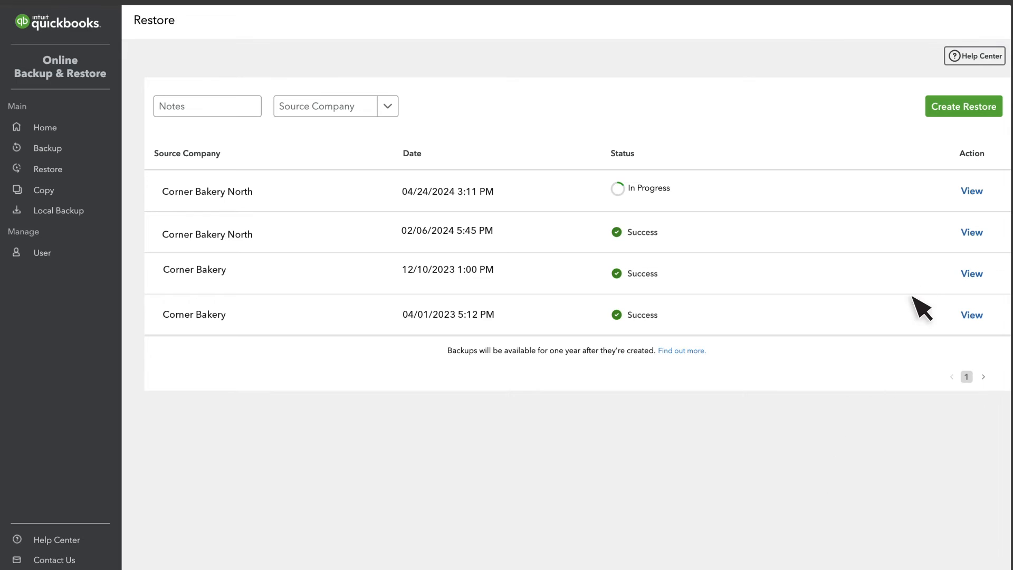
View details of the latest Corner Bakery North restore, finished with Success.
click(971, 191)
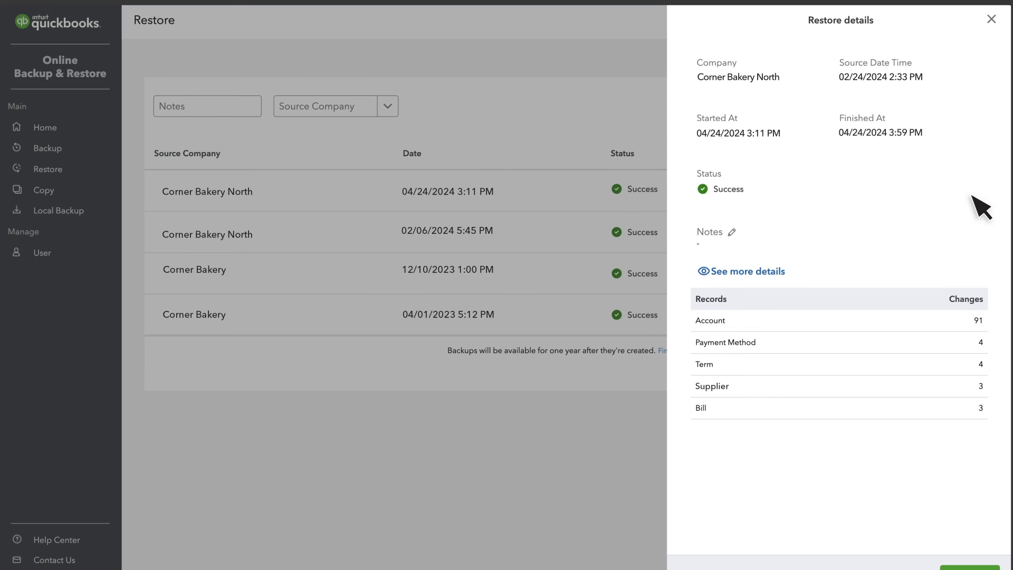
mouse_move(731, 213)
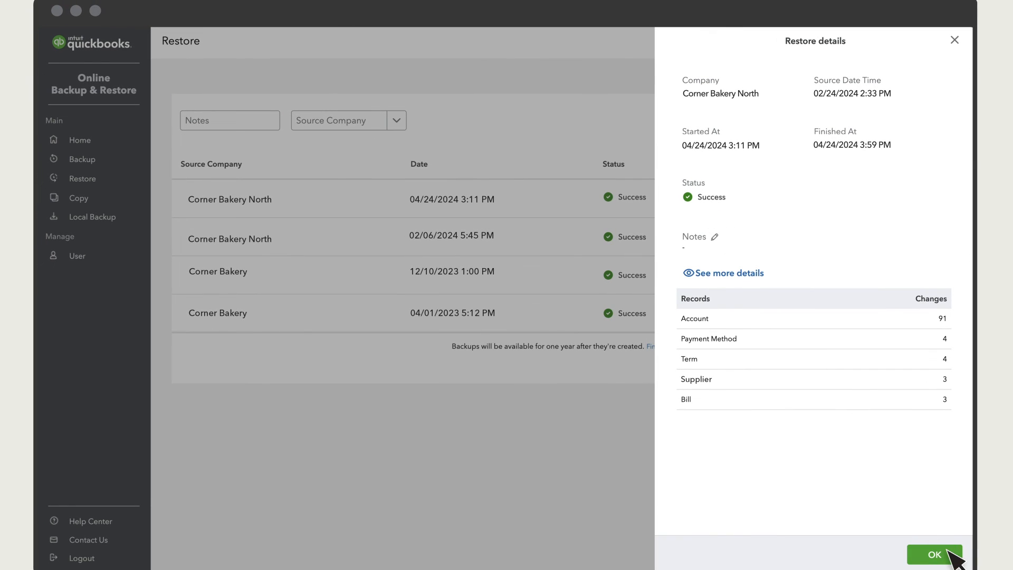
Close the restore details, leaving all four restores listed as Success.
click(934, 554)
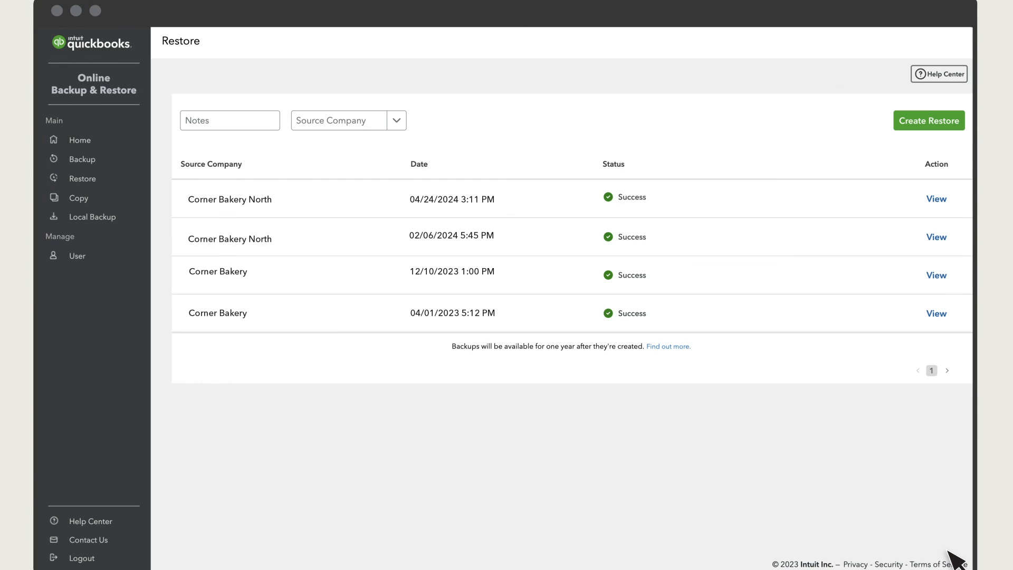